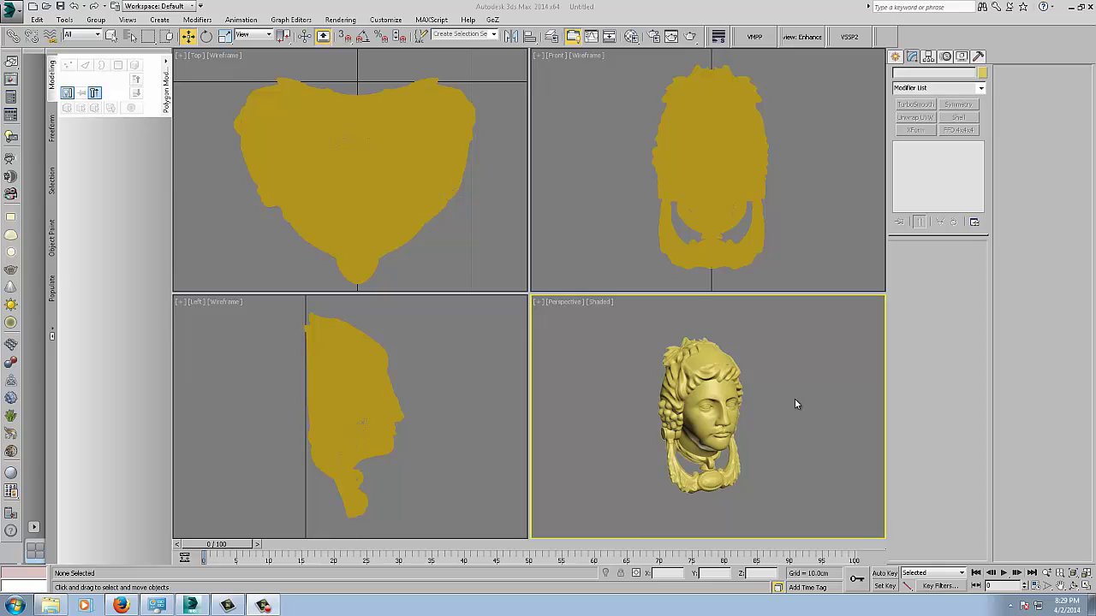
{"action": "mouse_move", "coordinate": [773, 393]}
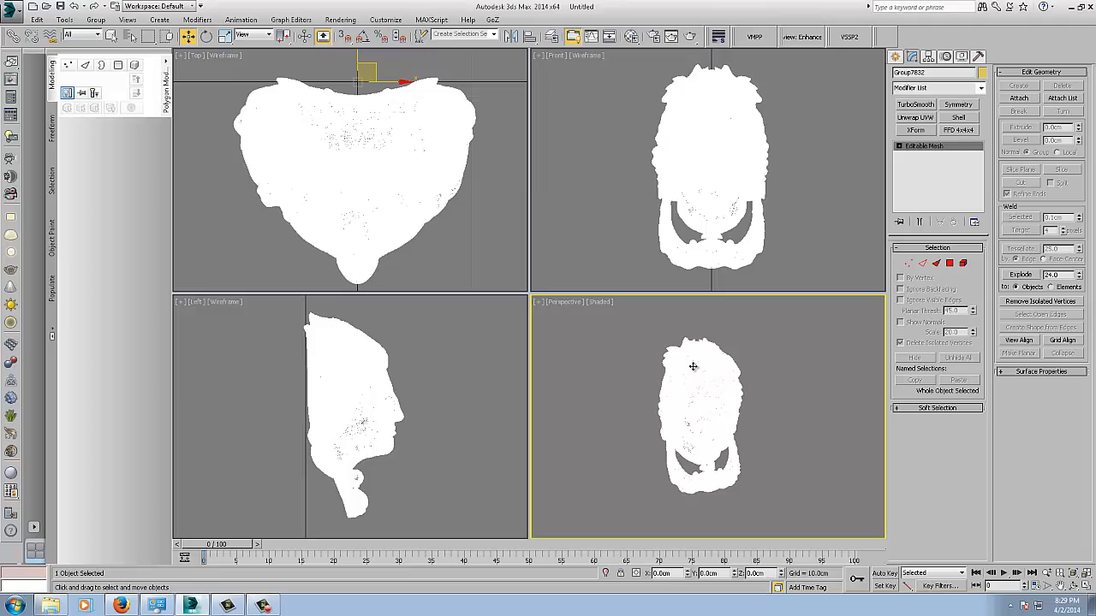
{"action": "mouse_move", "coordinate": [777, 424]}
{"action": "type", "text": "Ref"}
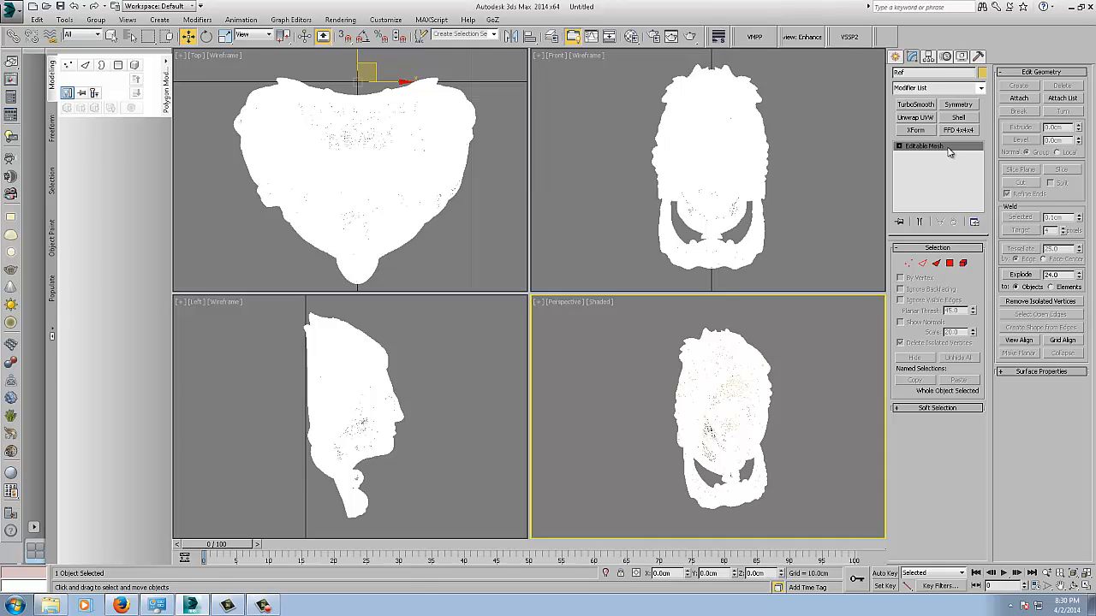
- Apply the Ref object settings to the head sculpt in the modify panel
{"action": "left_click", "coordinate": [922, 146]}
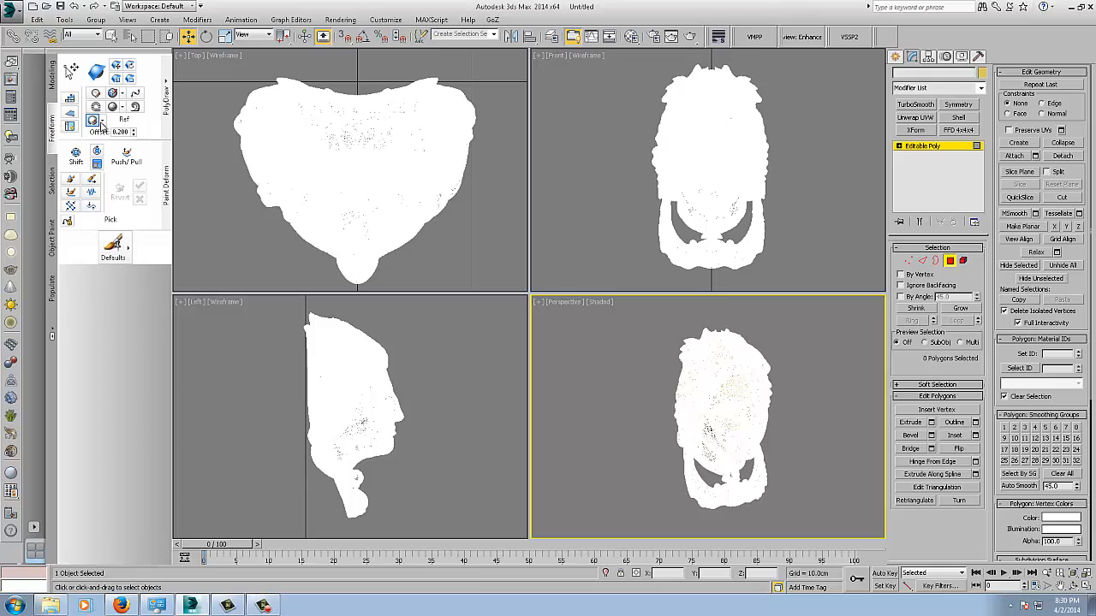
{"action": "mouse_move", "coordinate": [96, 120]}
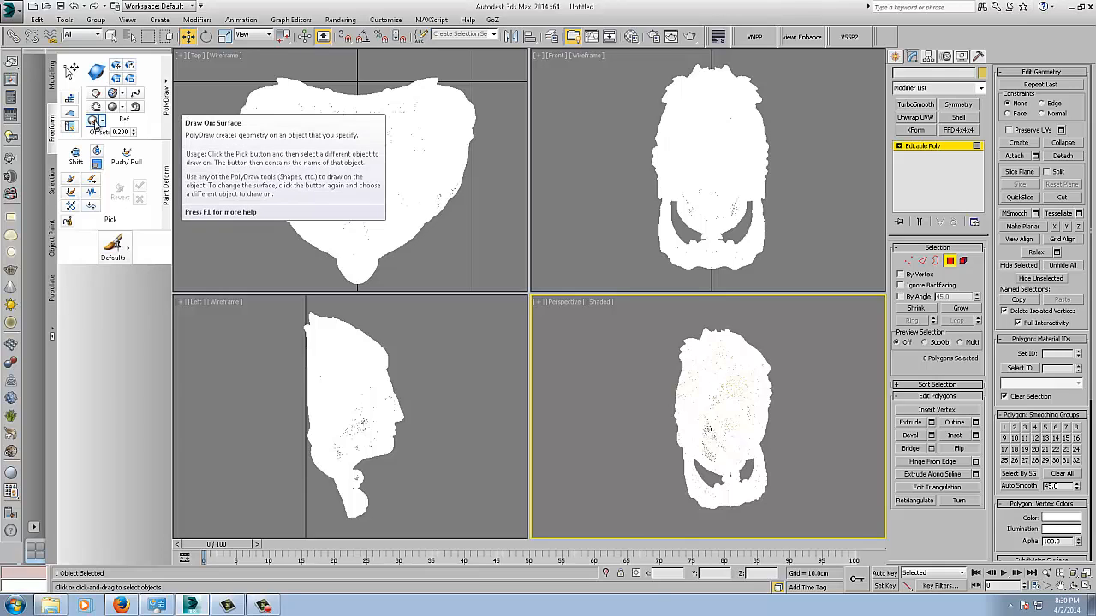
{"action": "mouse_move", "coordinate": [95, 120]}
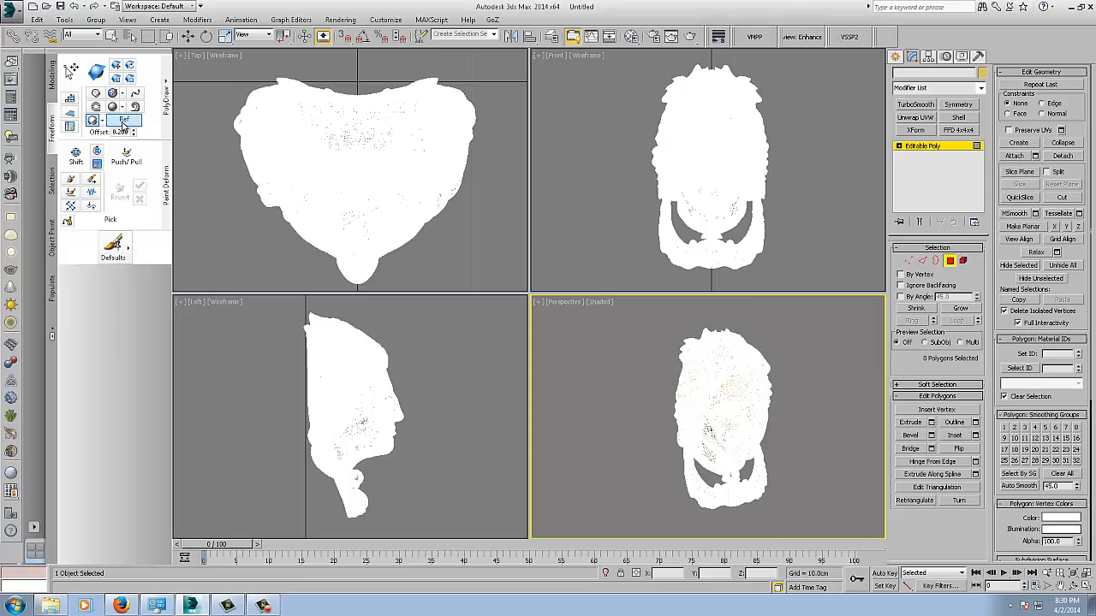
{"action": "mouse_move", "coordinate": [726, 372]}
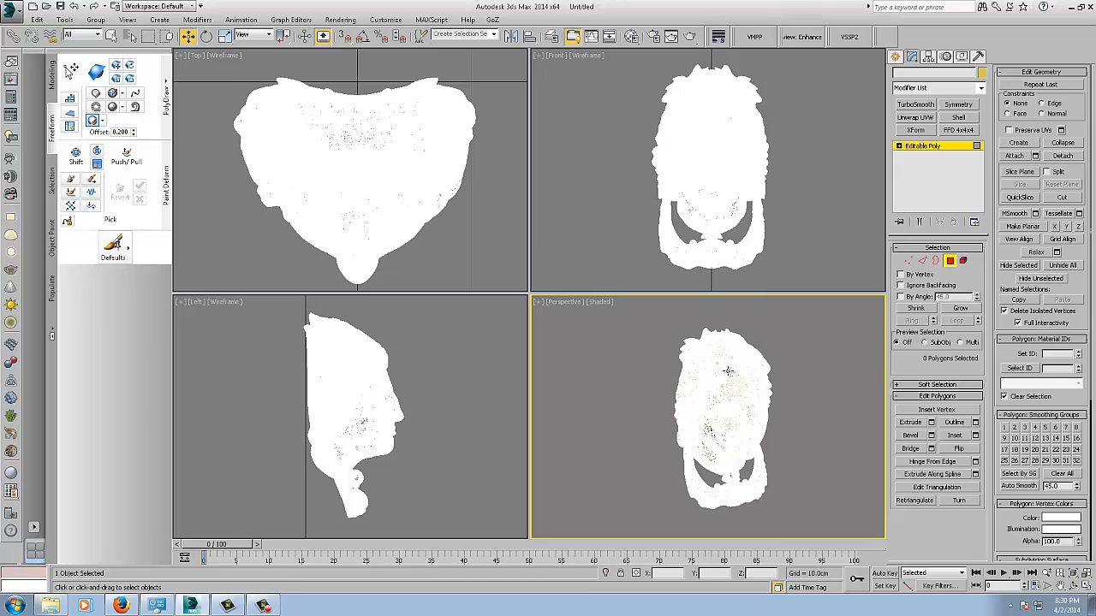
{"action": "mouse_move", "coordinate": [602, 356]}
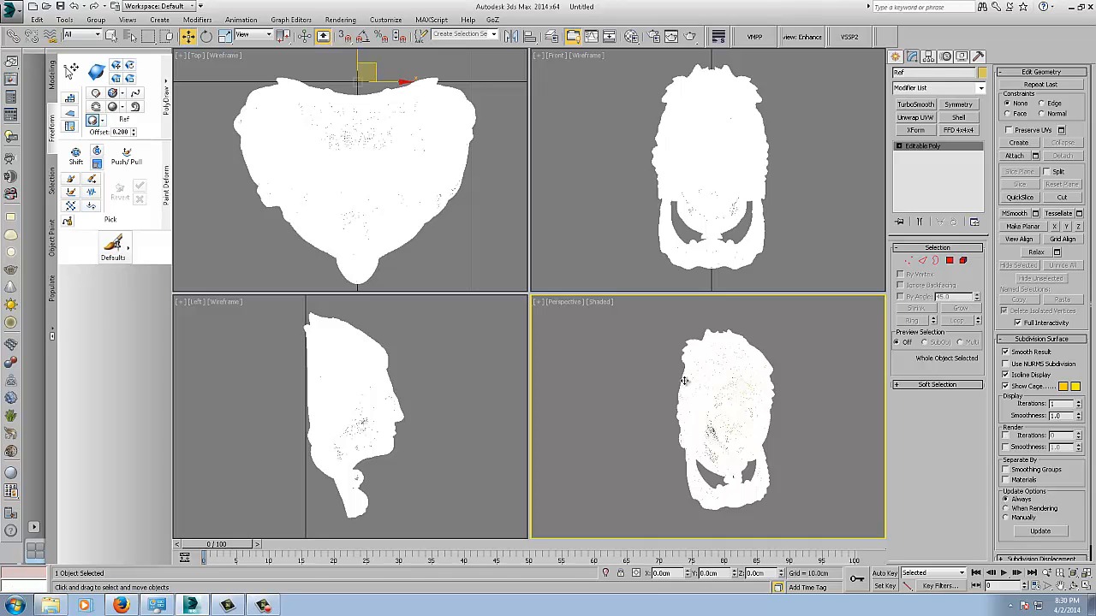
{"action": "mouse_move", "coordinate": [96, 137]}
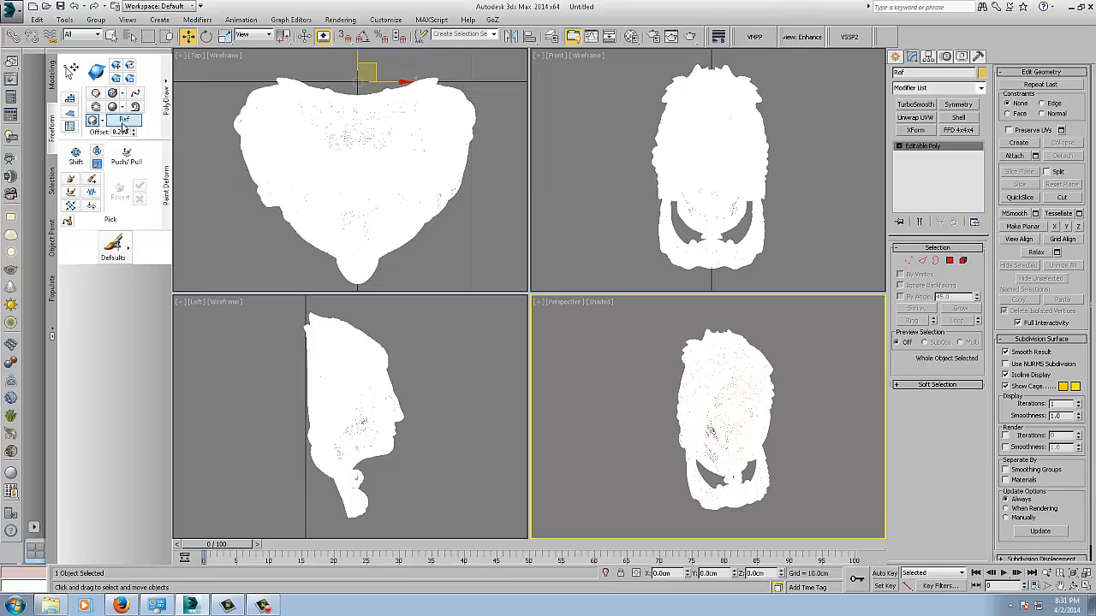
{"action": "mouse_move", "coordinate": [120, 135]}
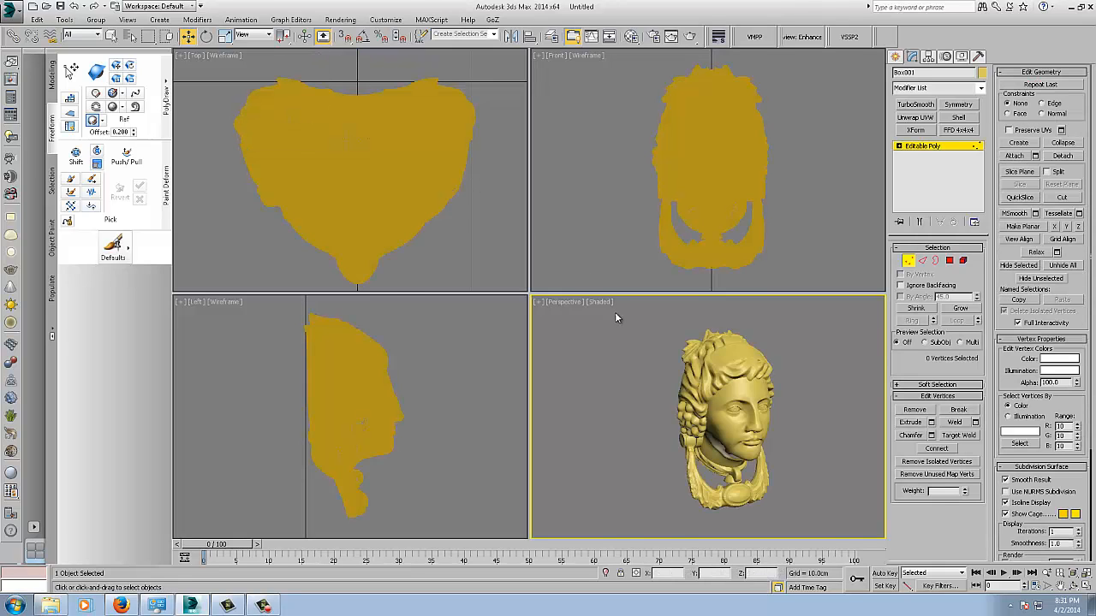
{"action": "mouse_move", "coordinate": [657, 361]}
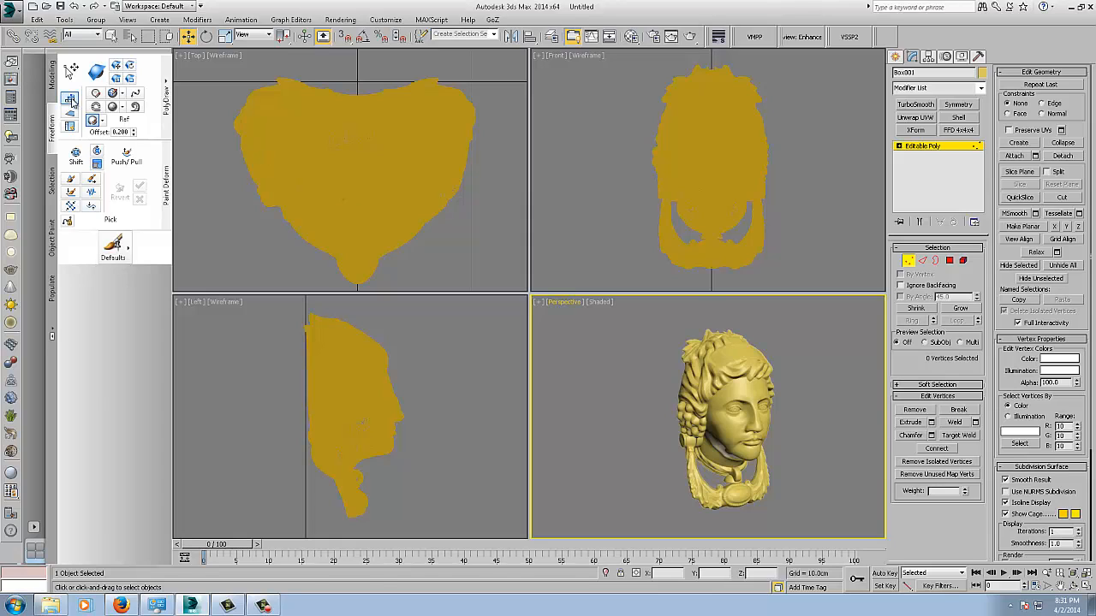
{"action": "mouse_move", "coordinate": [73, 97]}
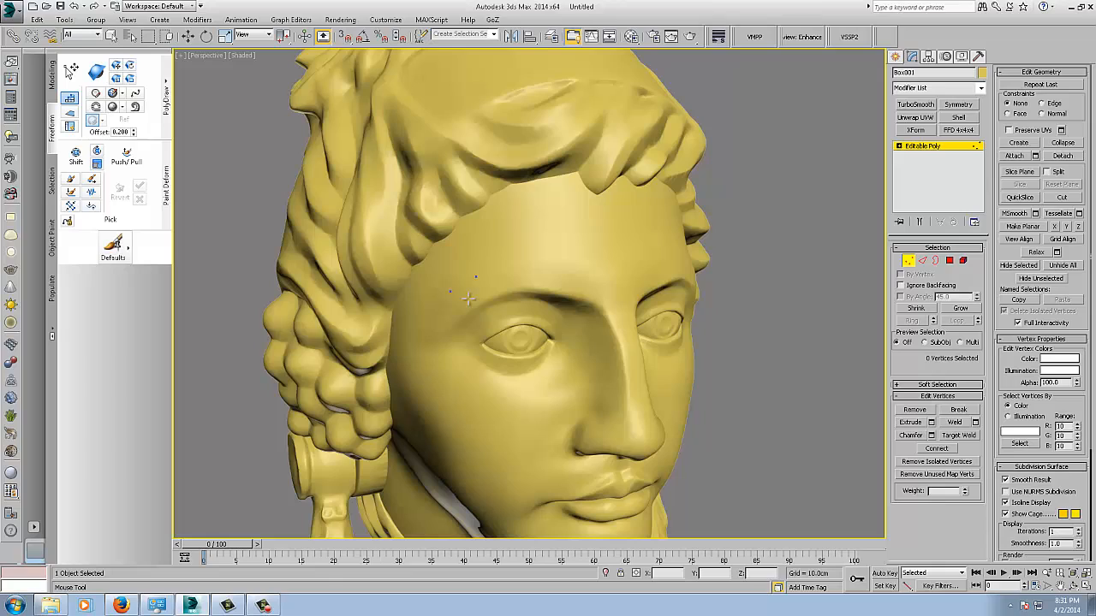
{"action": "mouse_move", "coordinate": [482, 294]}
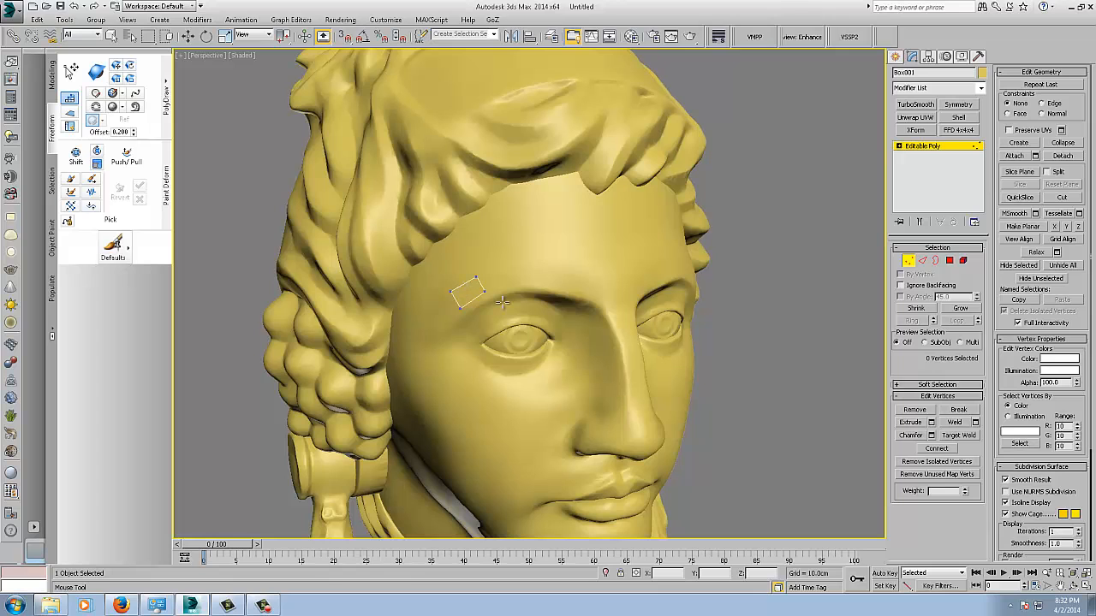
{"action": "mouse_move", "coordinate": [509, 300]}
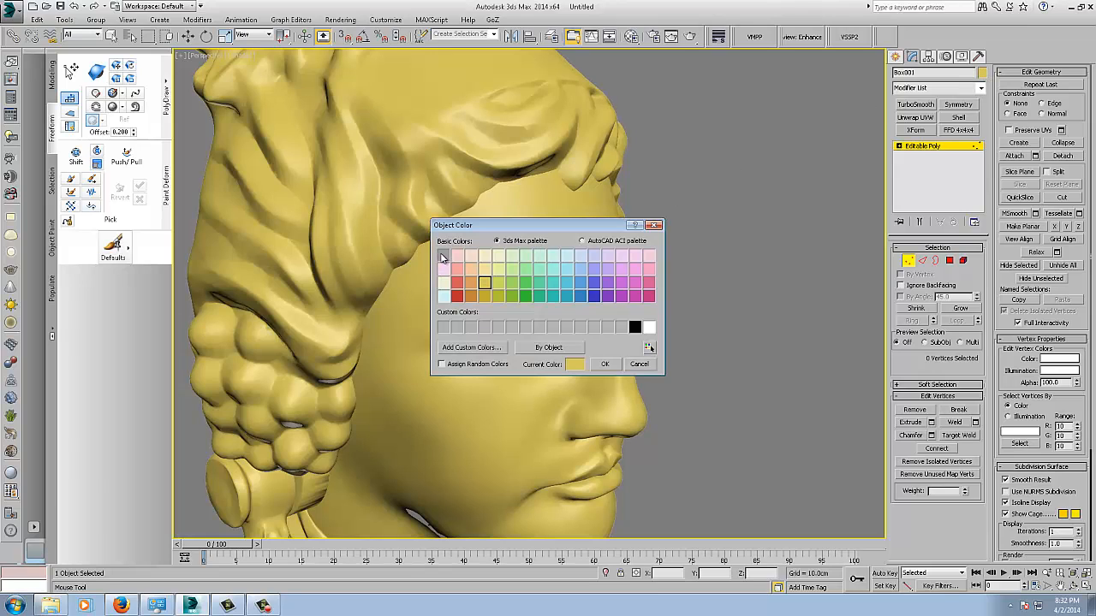
- Place Step Build vertices to form four quads along the eyebrow
{"action": "left_click", "coordinate": [605, 363]}
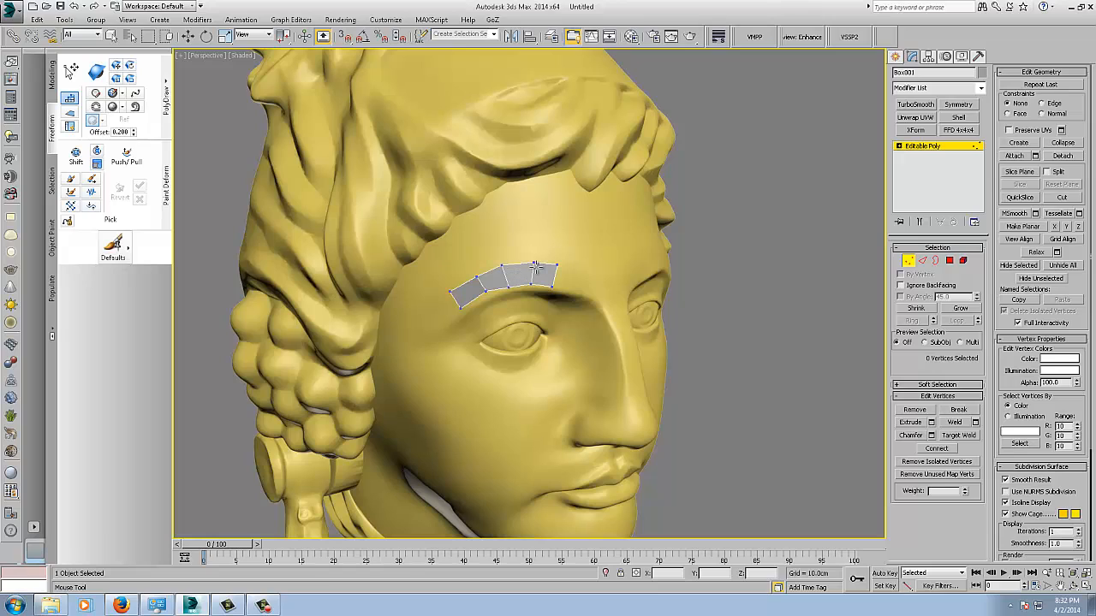
{"action": "mouse_move", "coordinate": [77, 112]}
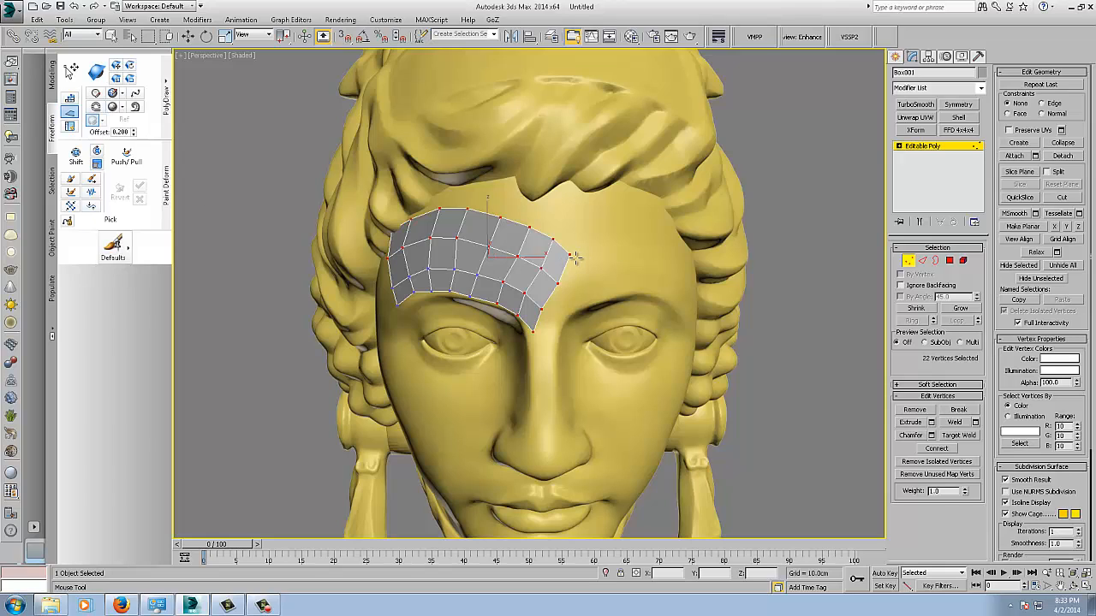
{"action": "mouse_move", "coordinate": [591, 252]}
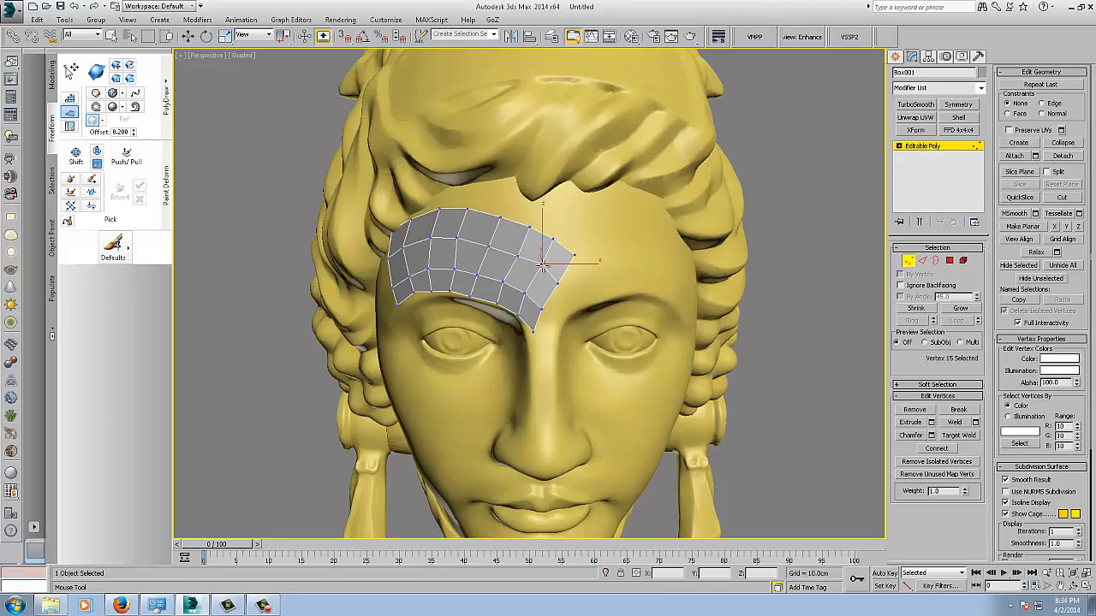
- Drag out the brow patch edge across the forehead to widen it
{"action": "left_click_drag", "start_coordinate": [547, 257], "coordinate": [492, 248]}
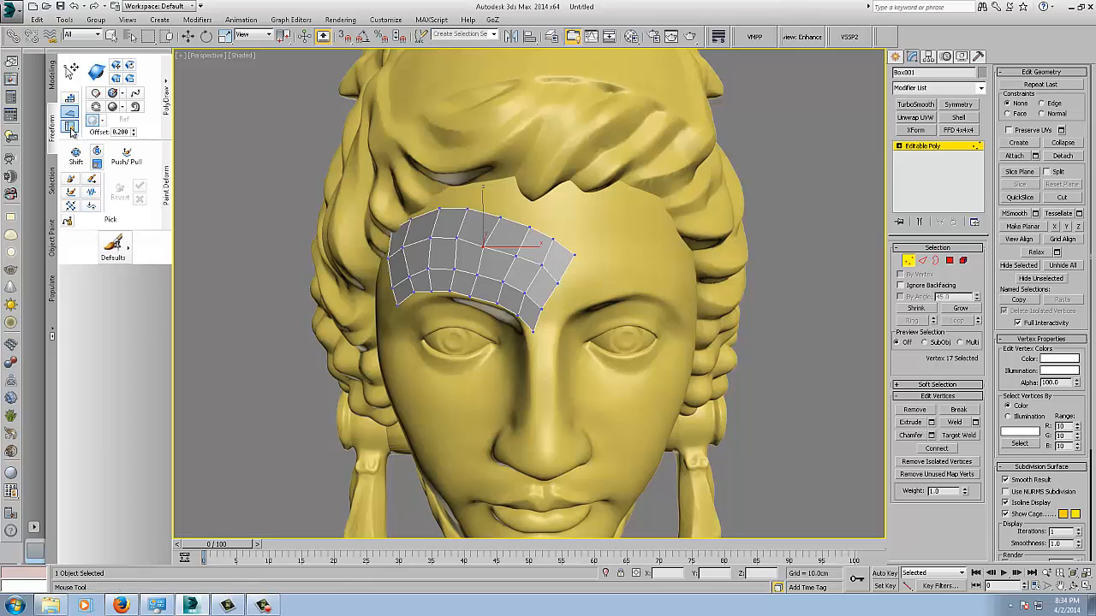
{"action": "mouse_move", "coordinate": [70, 126]}
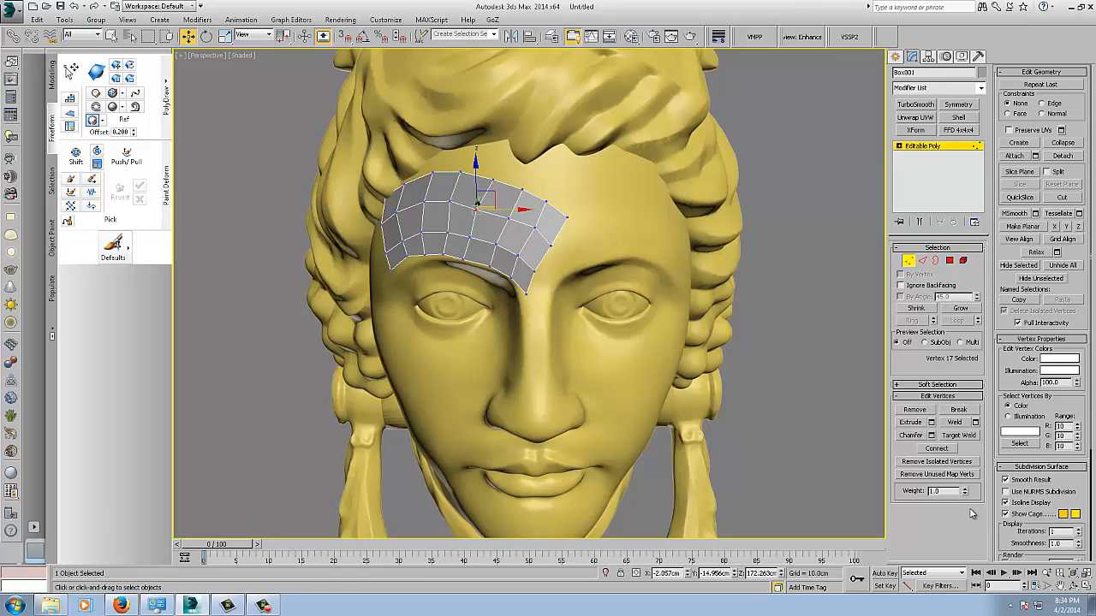
- Return to plain vertex selection through the quad menu's Select command
{"action": "right_click", "coordinate": [475, 196]}
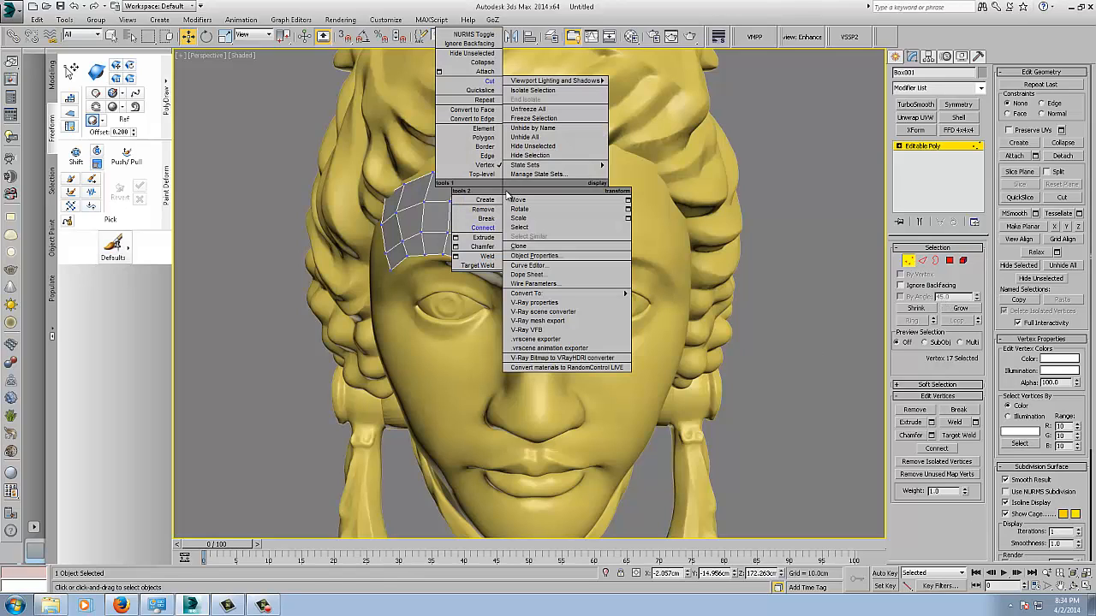
{"action": "mouse_move", "coordinate": [657, 244]}
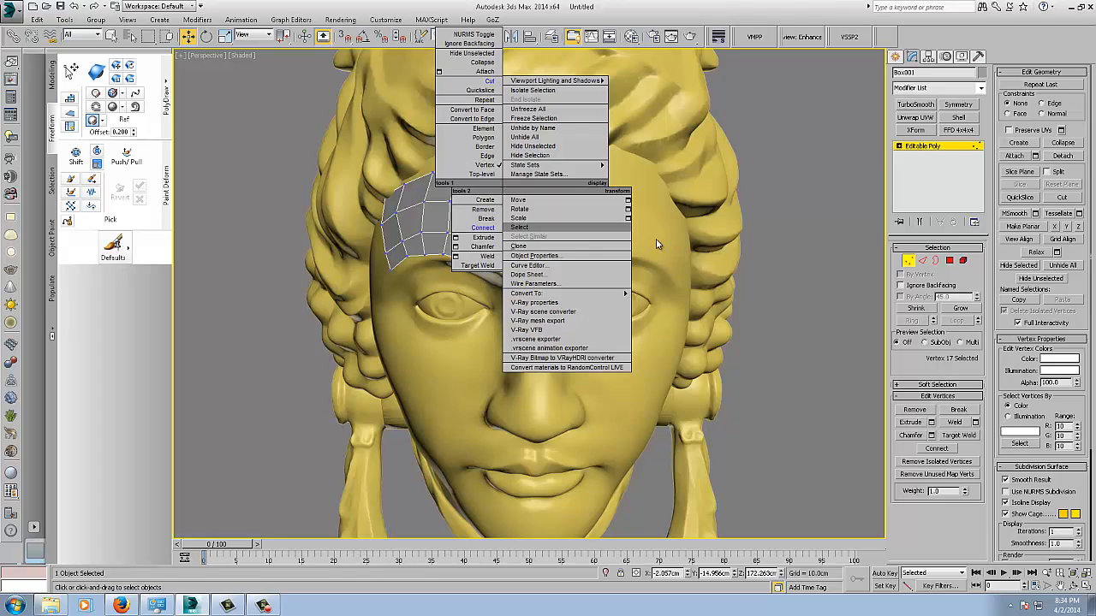
{"action": "left_click", "coordinate": [539, 227]}
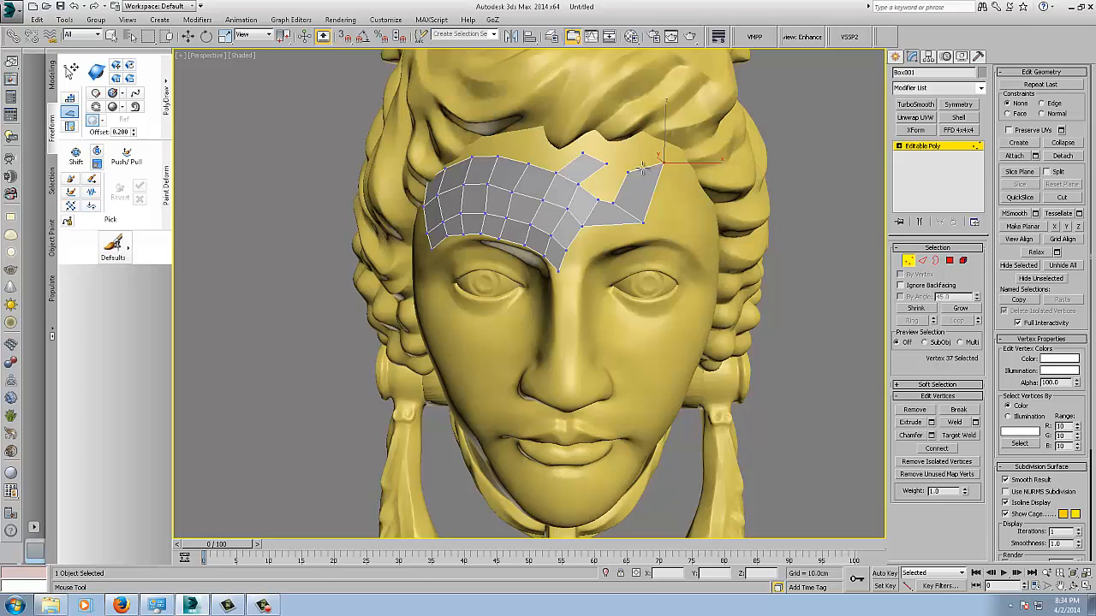
- Add a face at the upper edge, then select the open border and cut across the gap
{"action": "left_click", "coordinate": [654, 154]}
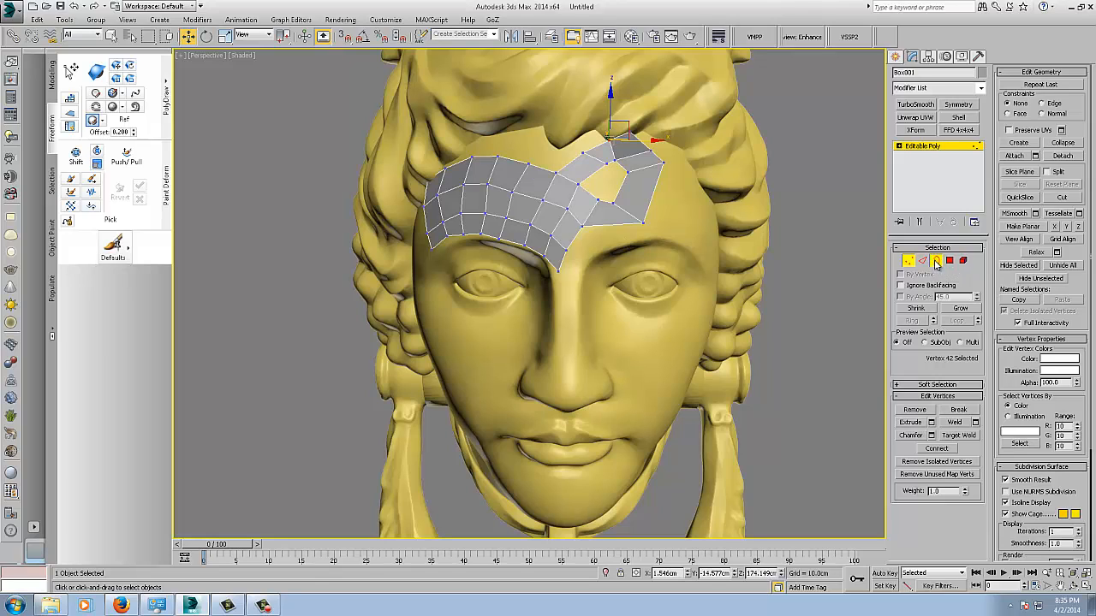
{"action": "left_click", "coordinate": [936, 261]}
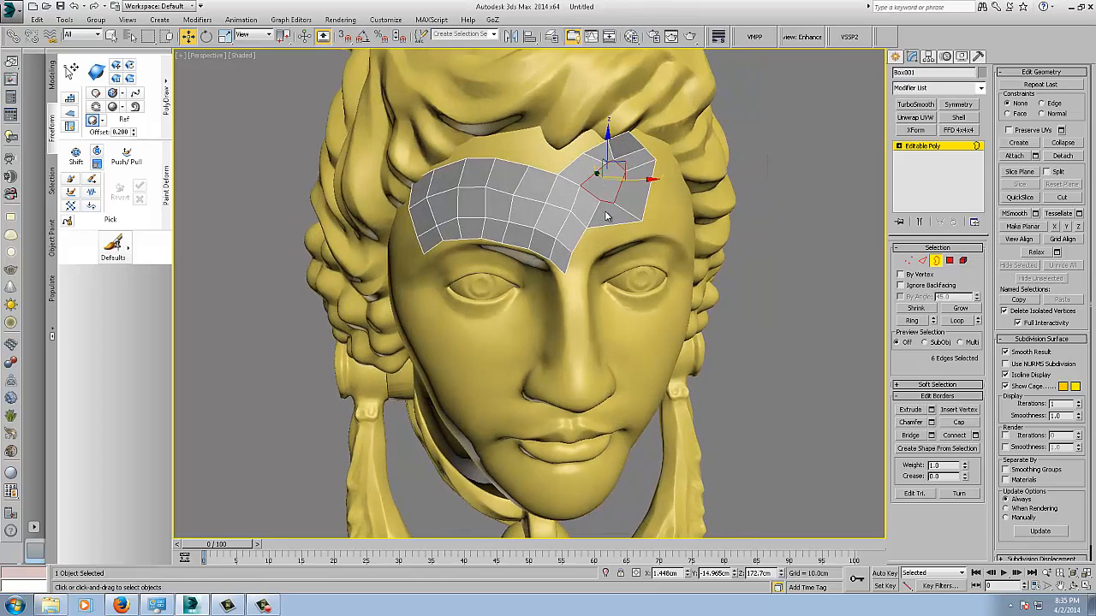
{"action": "left_click", "coordinate": [1020, 197]}
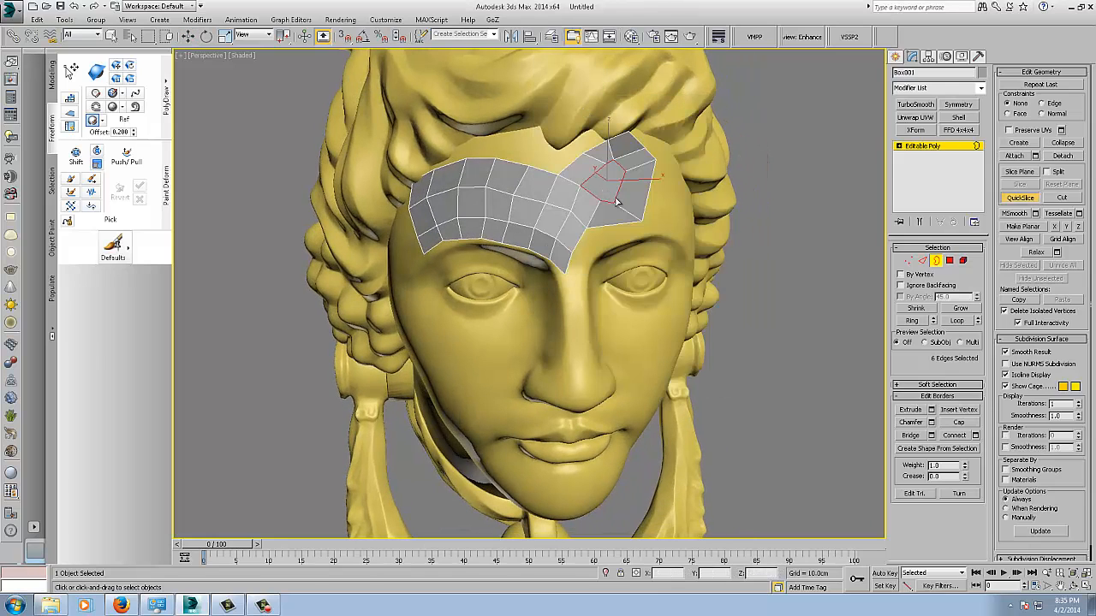
{"action": "right_click", "coordinate": [607, 201]}
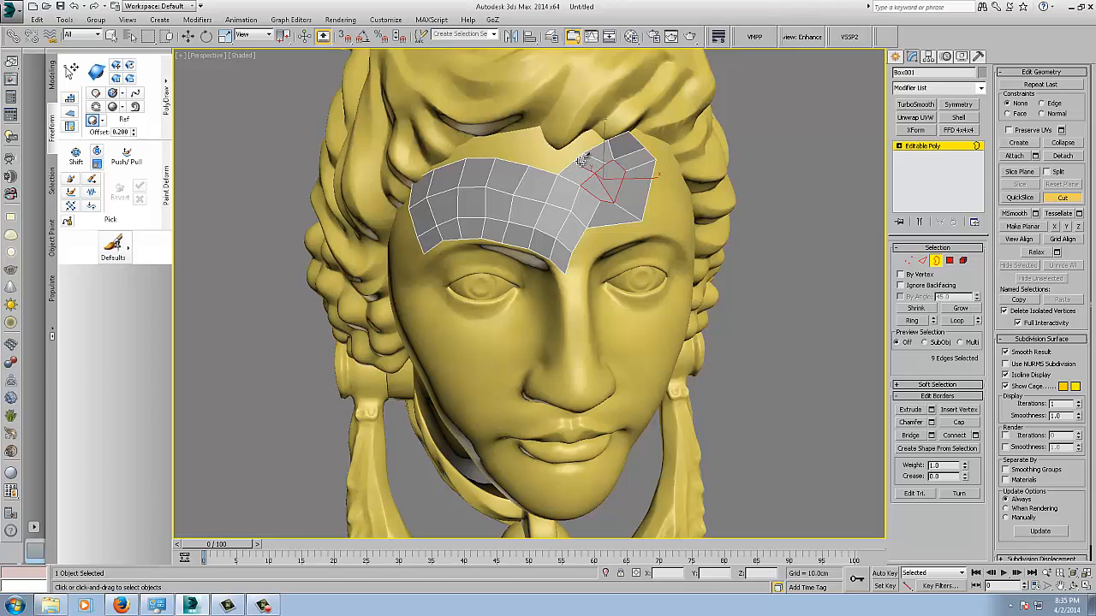
{"action": "left_click", "coordinate": [583, 171]}
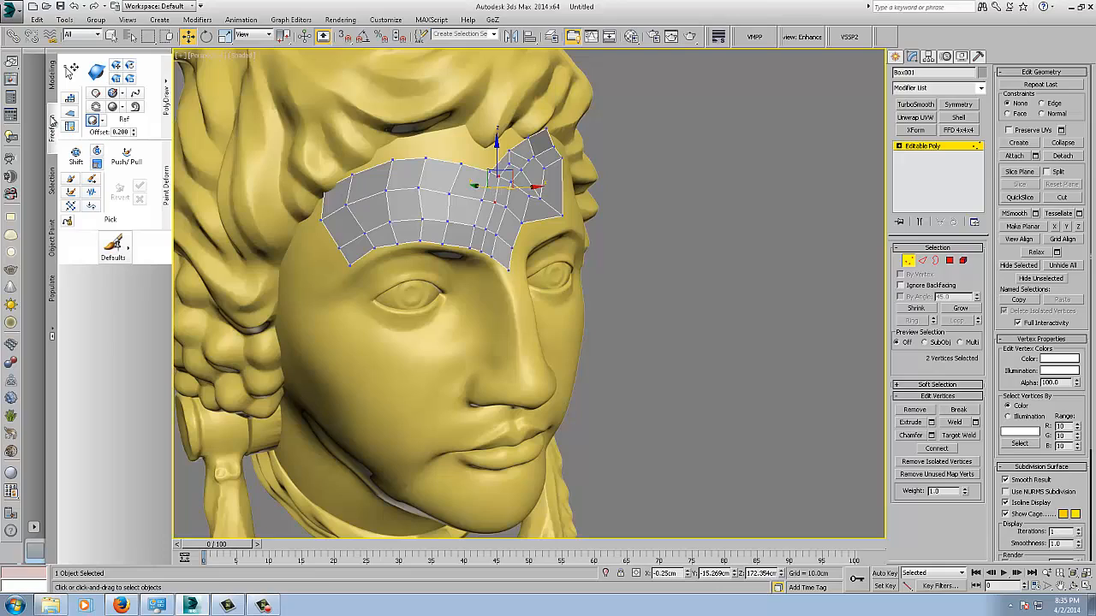
{"action": "mouse_move", "coordinate": [70, 123]}
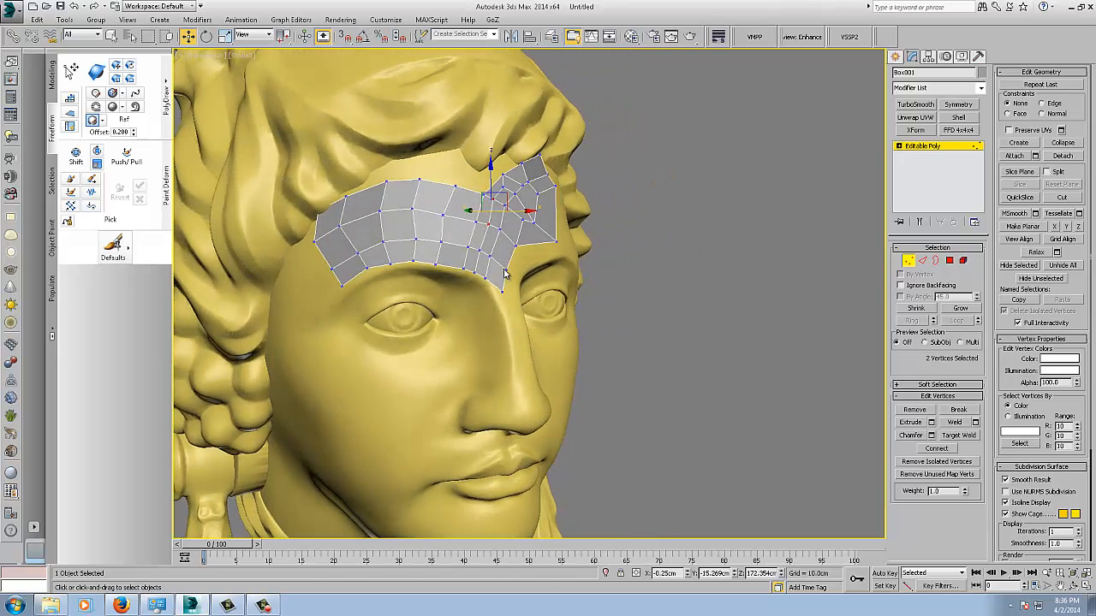
{"action": "mouse_move", "coordinate": [95, 104]}
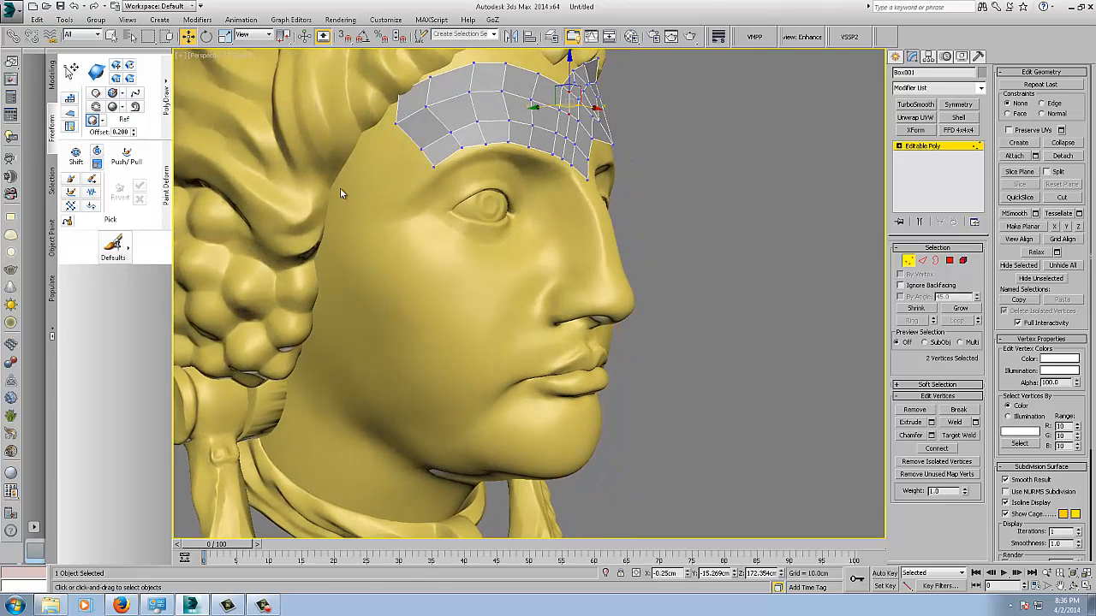
{"action": "mouse_move", "coordinate": [96, 92]}
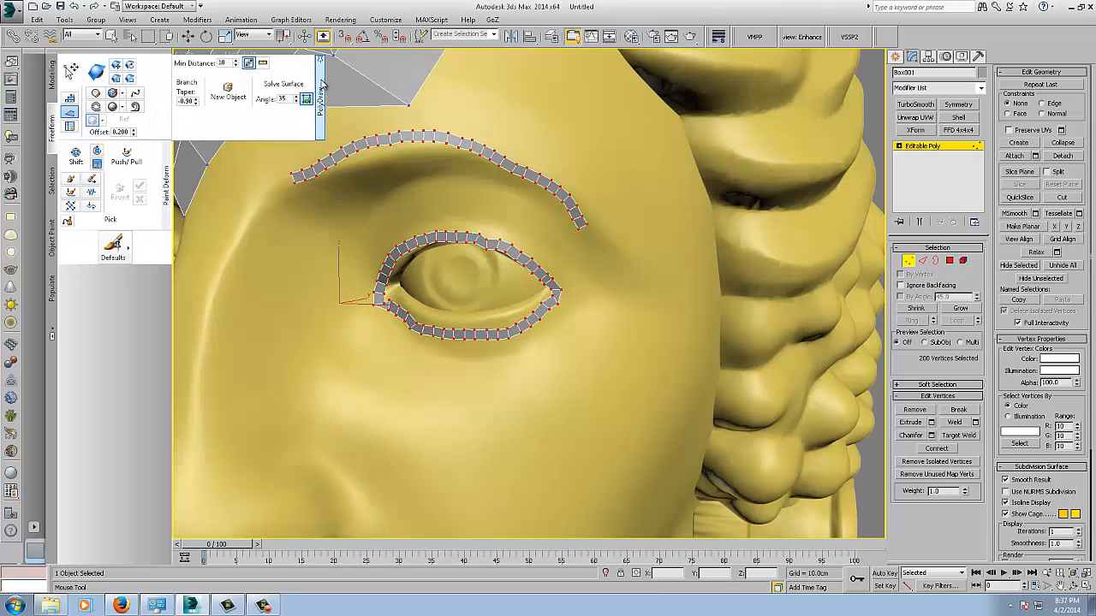
{"action": "mouse_move", "coordinate": [74, 114]}
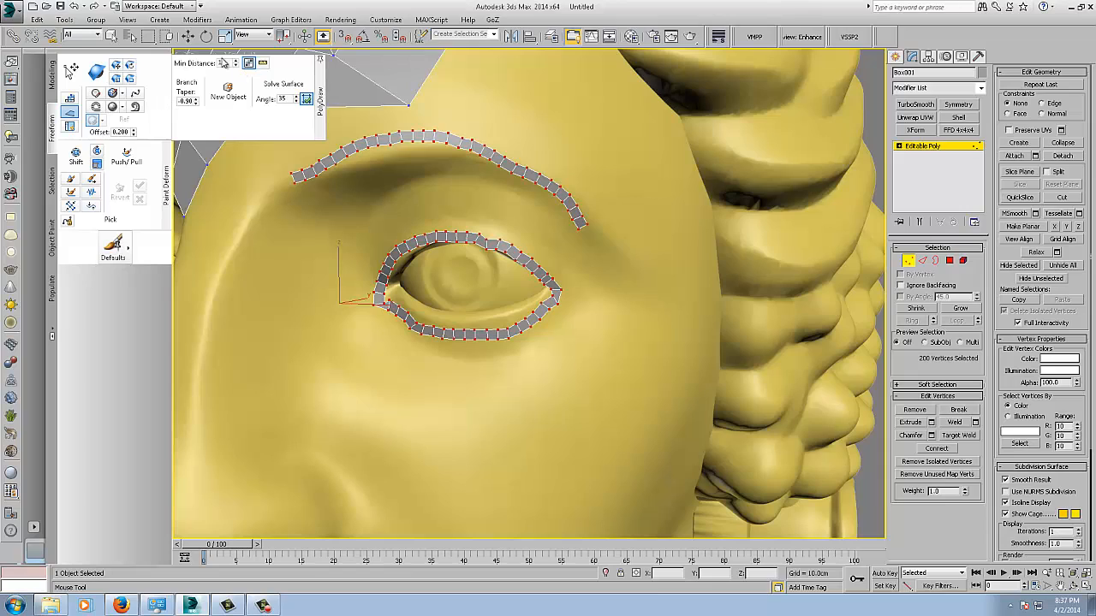
{"action": "mouse_move", "coordinate": [210, 63]}
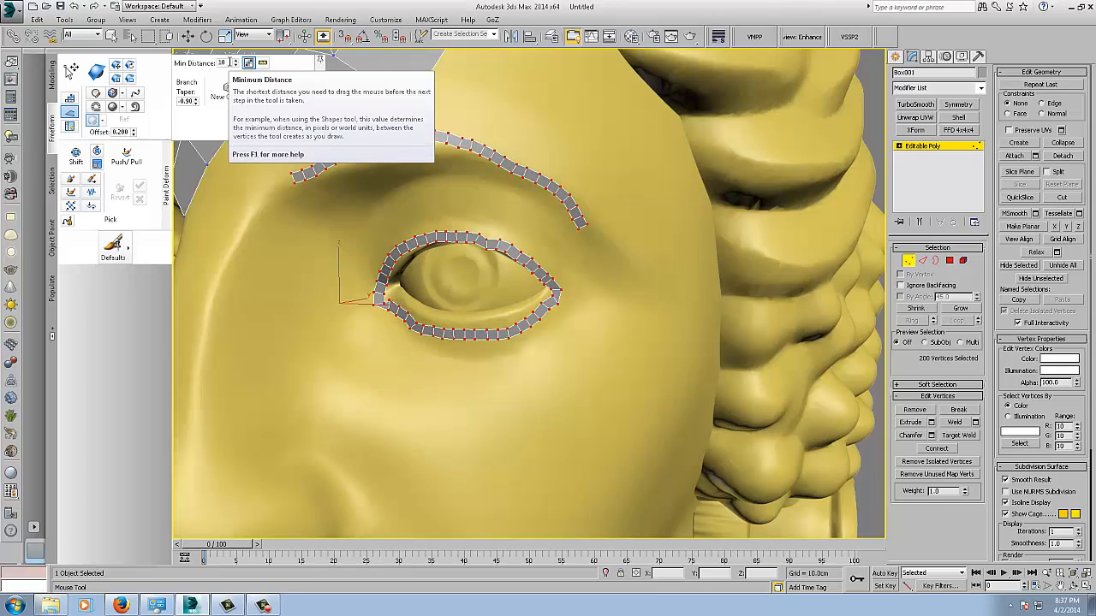
{"action": "mouse_move", "coordinate": [212, 68]}
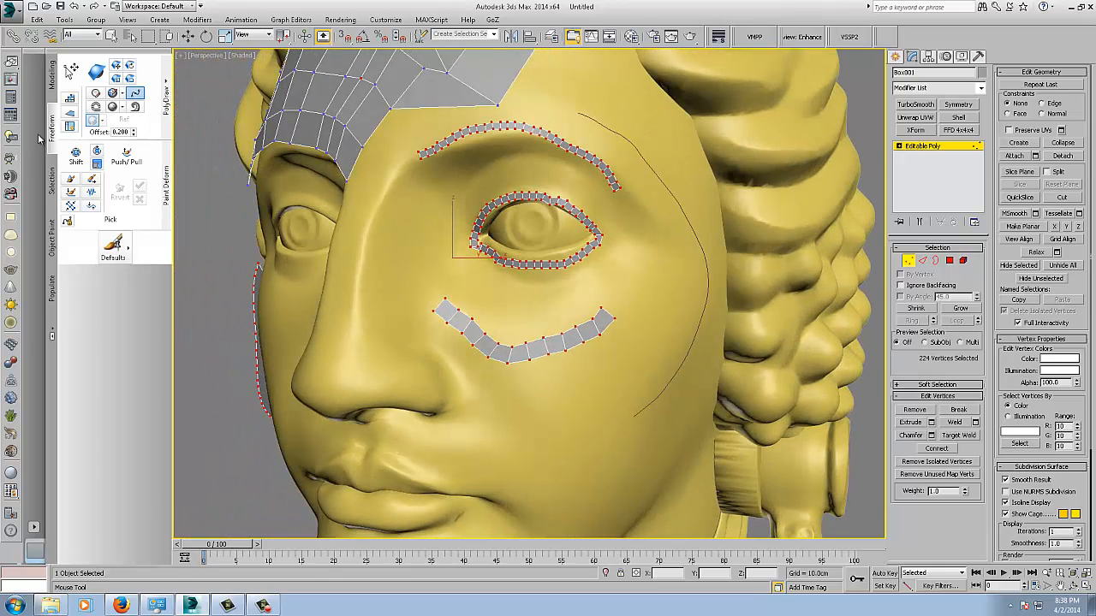
{"action": "mouse_move", "coordinate": [113, 95]}
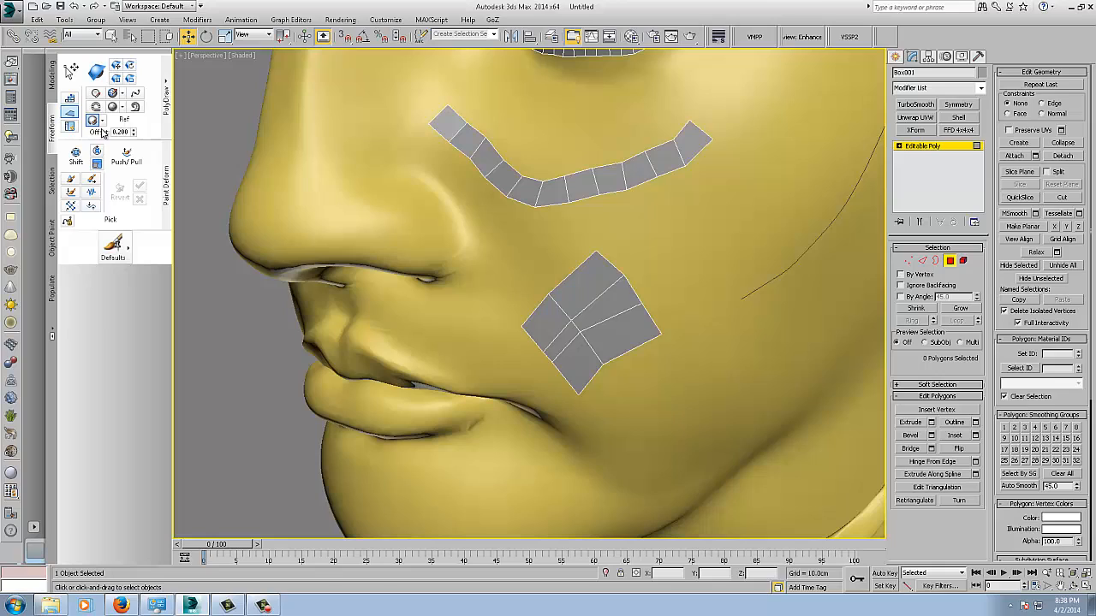
- Select and edit lower cheek polygons, then pick the Freeform relax brush
{"action": "left_click", "coordinate": [617, 257]}
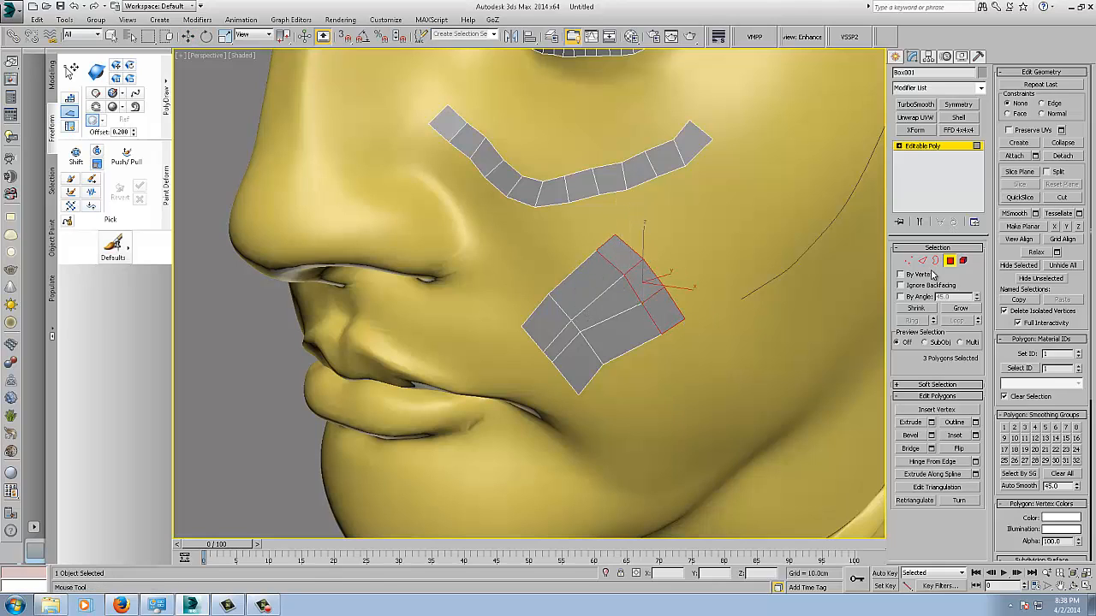
{"action": "left_click", "coordinate": [924, 261]}
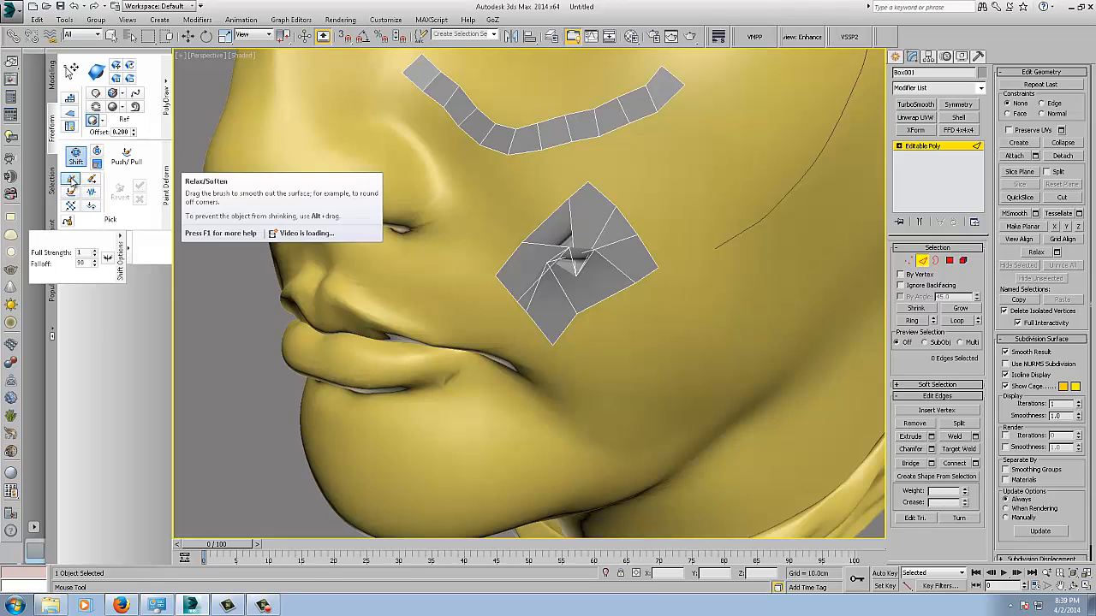
{"action": "left_click", "coordinate": [72, 179]}
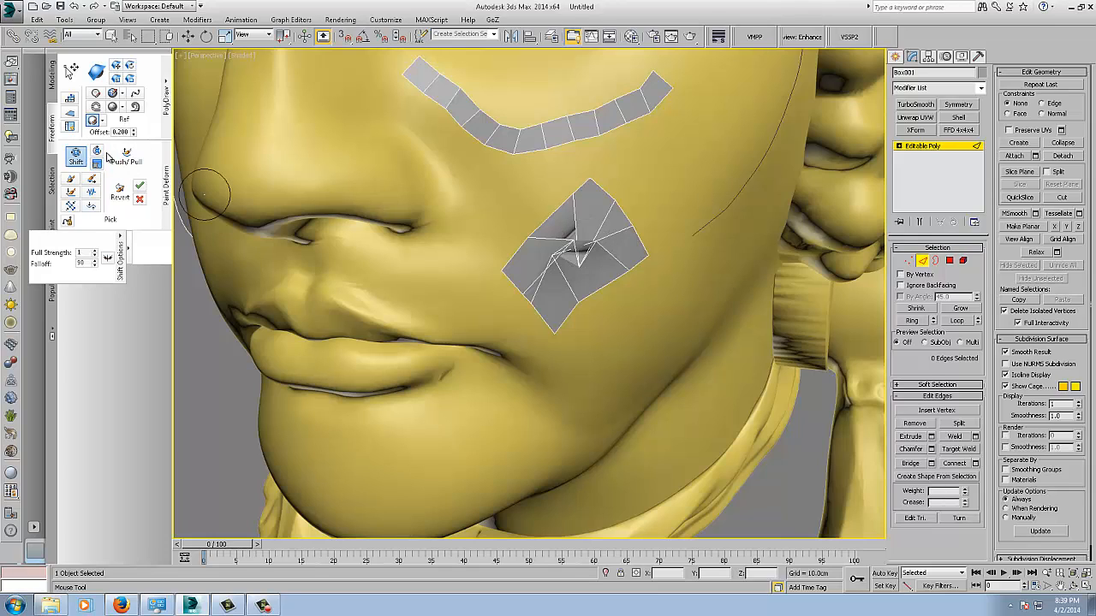
{"action": "mouse_move", "coordinate": [231, 210]}
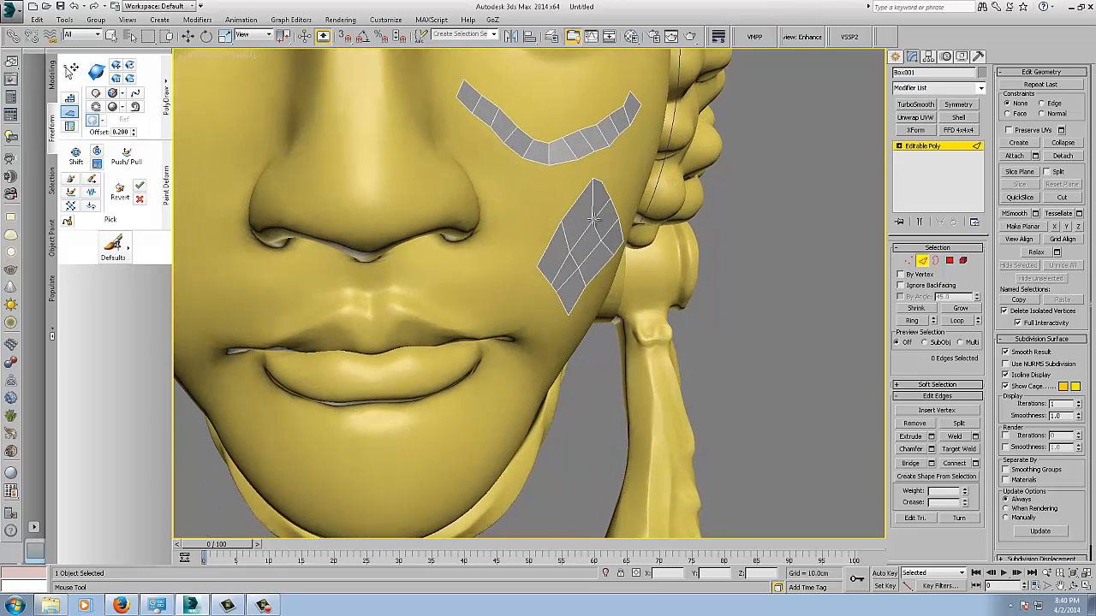
{"action": "mouse_move", "coordinate": [569, 251]}
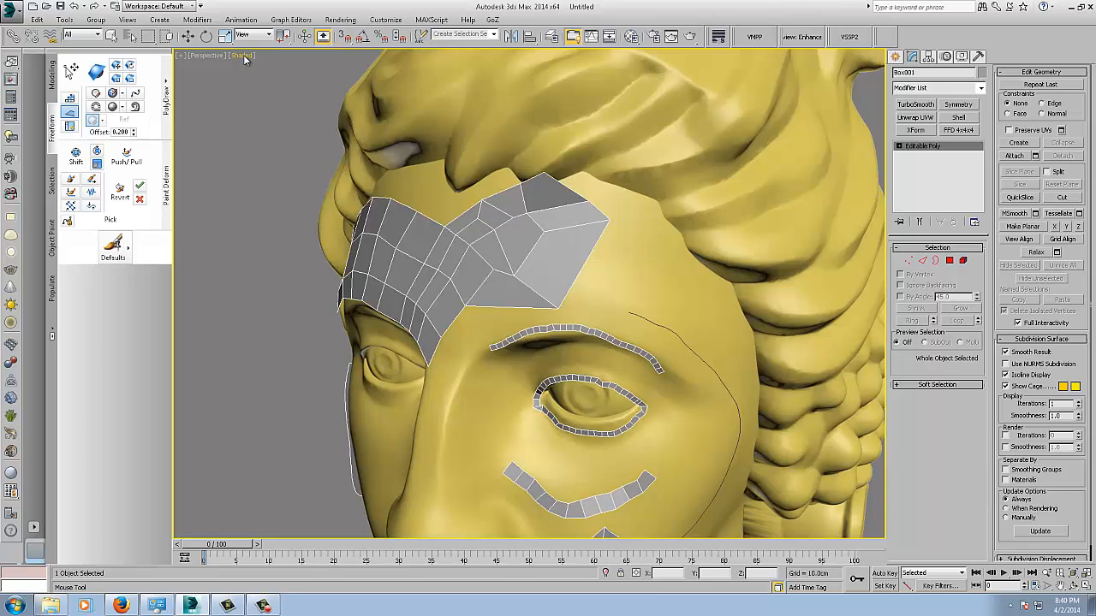
- In Configure Viewports, keep Display Selected with Edged Faces and confirm with OK
{"action": "left_click", "coordinate": [244, 56]}
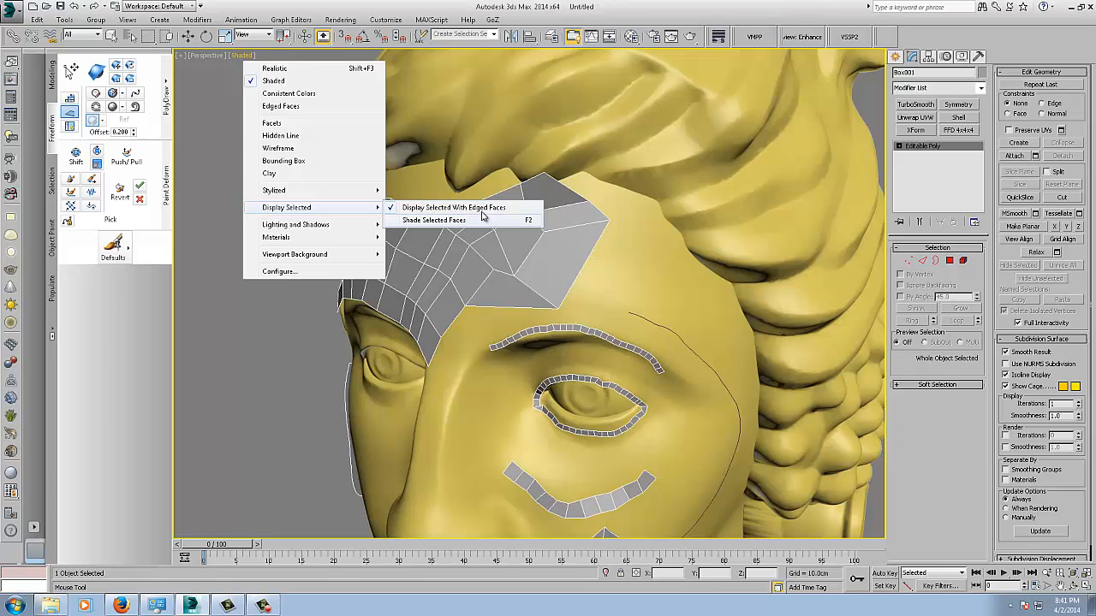
{"action": "mouse_move", "coordinate": [481, 278]}
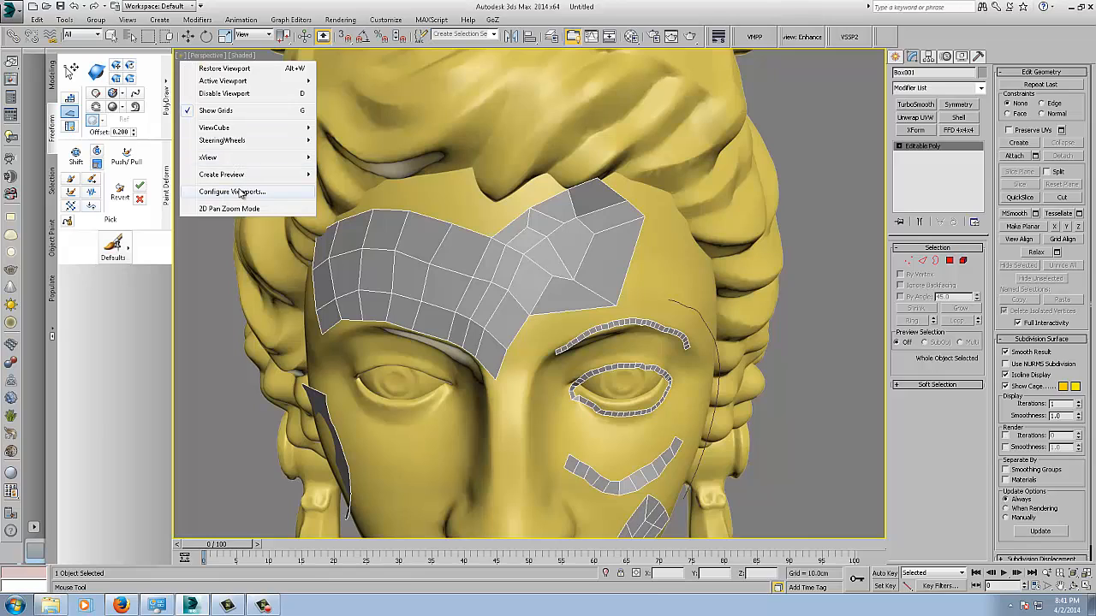
{"action": "left_click", "coordinate": [231, 191]}
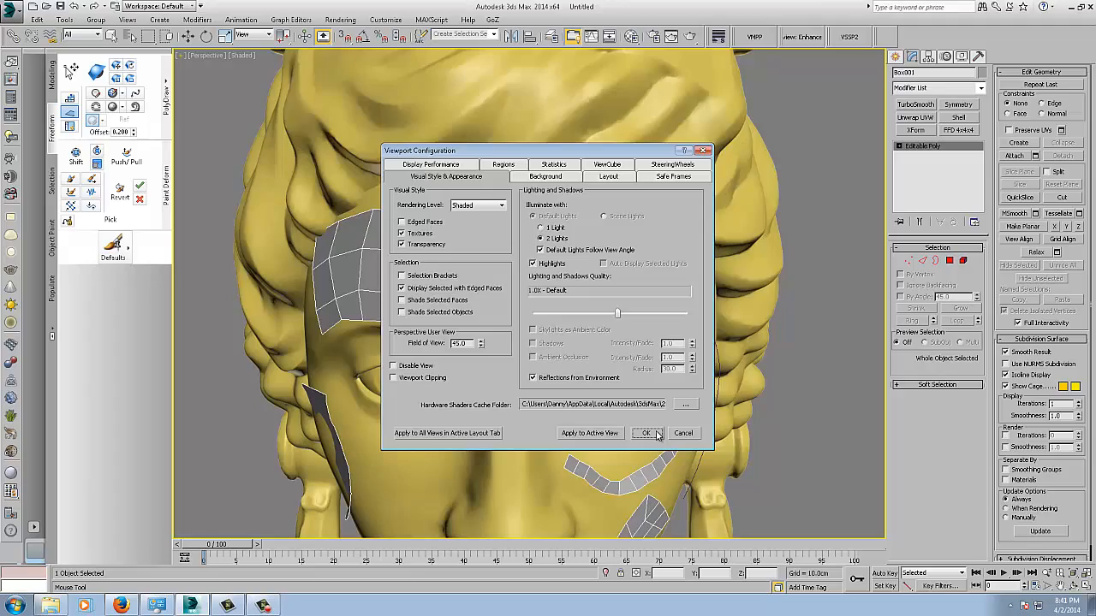
{"action": "left_click", "coordinate": [645, 433]}
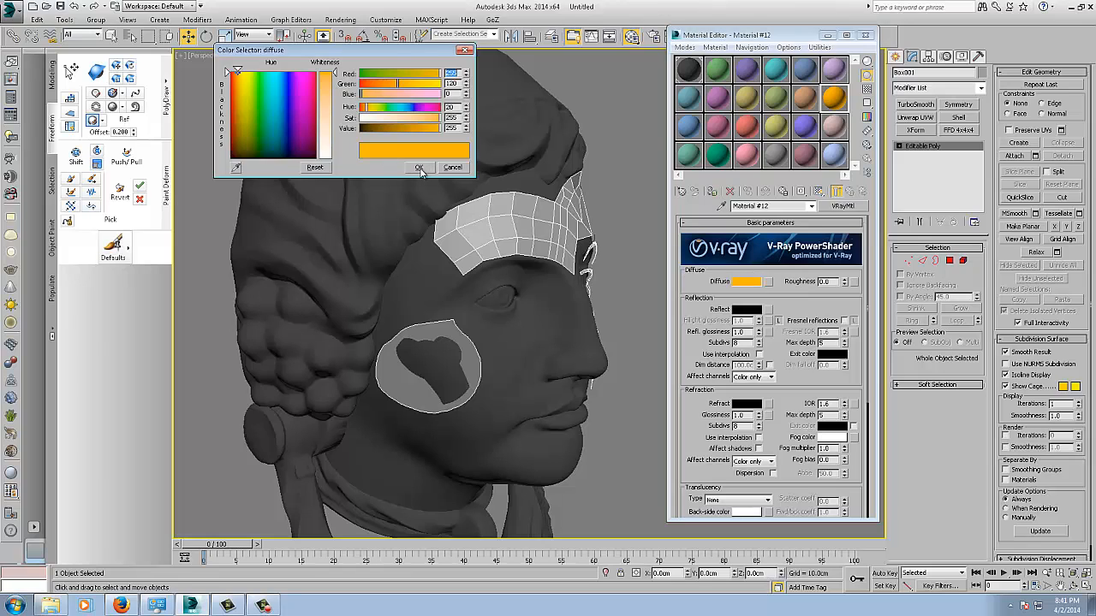
- Confirm the orange diffuse colour for the V-Ray patch material
{"action": "left_click", "coordinate": [420, 167]}
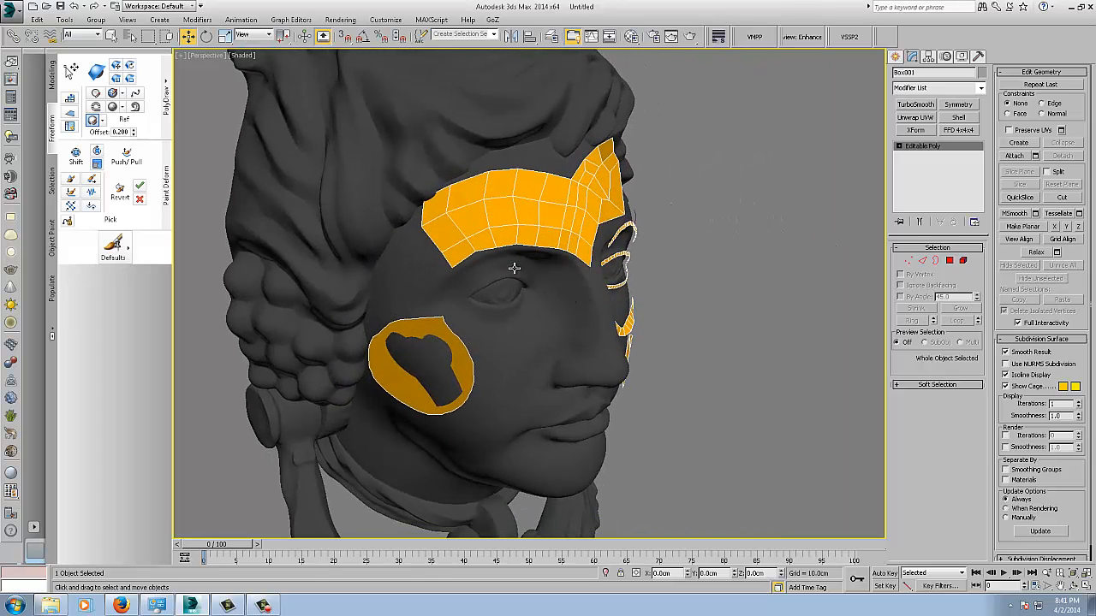
{"action": "mouse_move", "coordinate": [525, 251]}
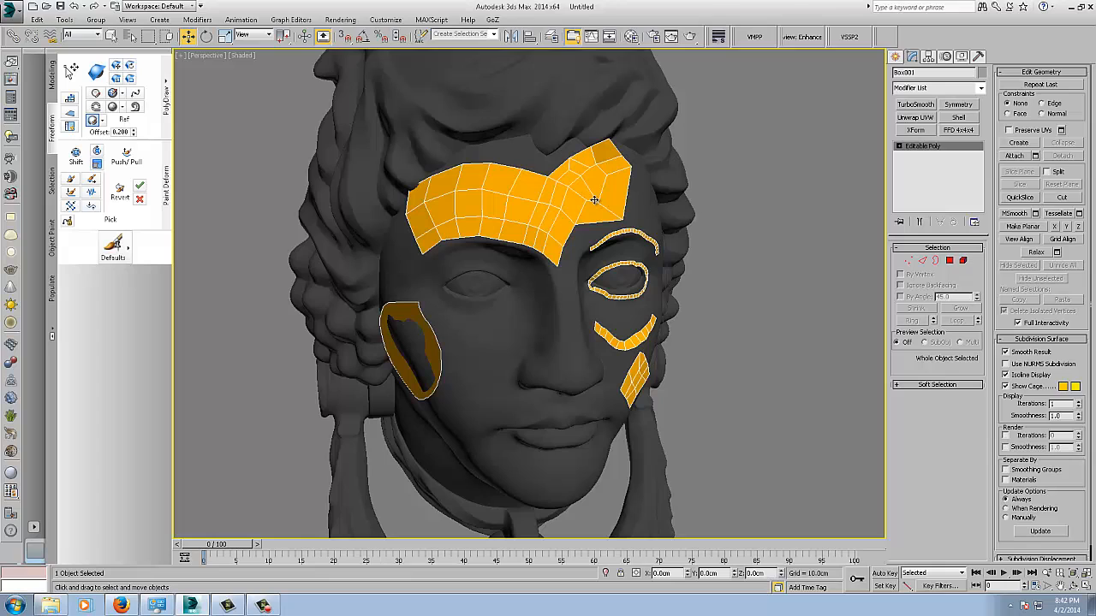
{"action": "mouse_move", "coordinate": [698, 272]}
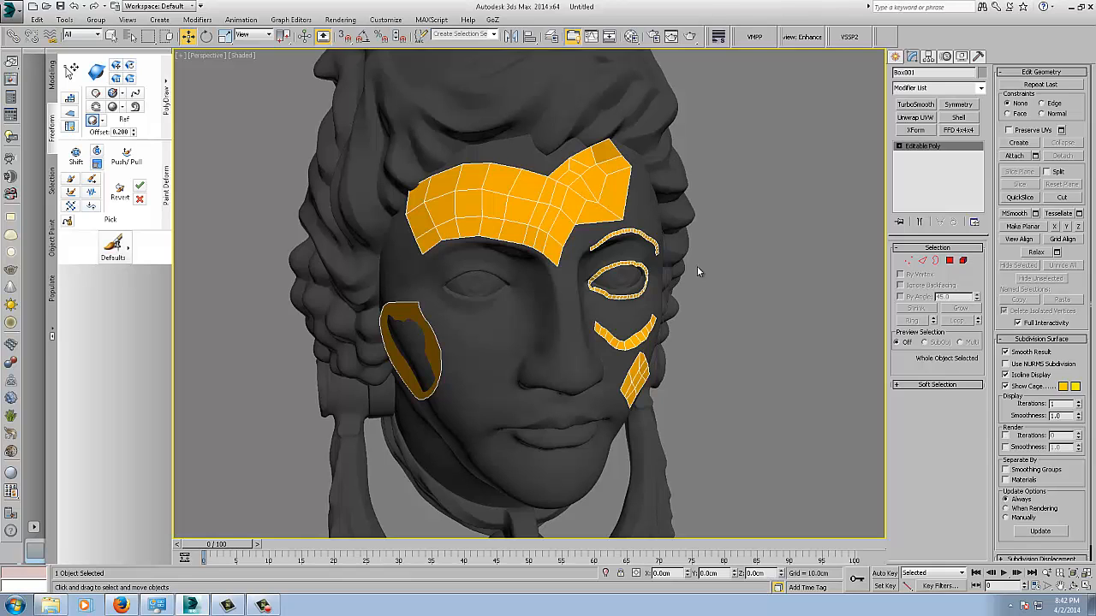